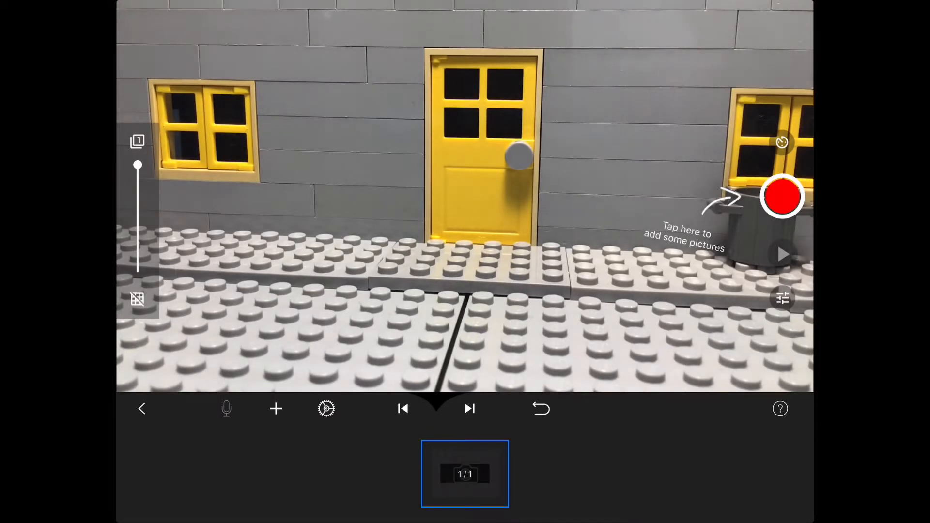
Step: Capture the empty grey wall scene as frame 1
left_click(782, 197)
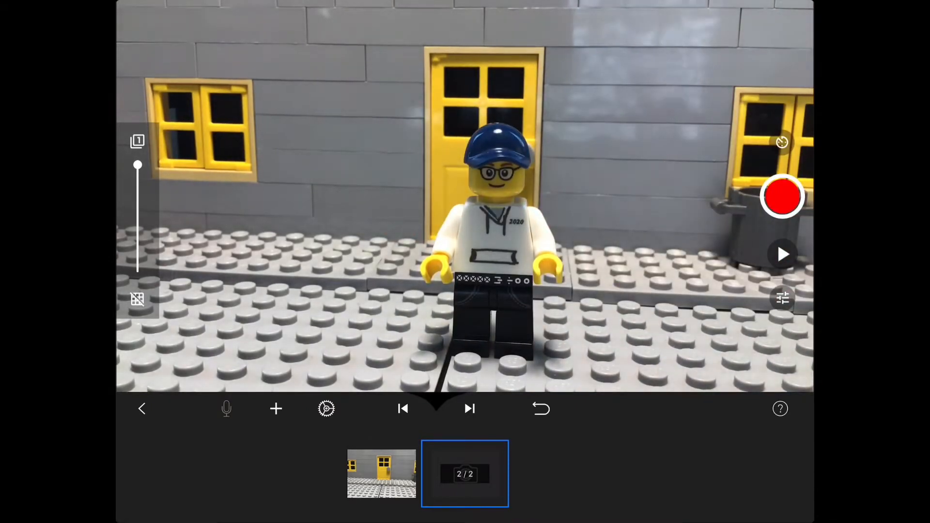
Step: Capture frames 2–8: minifigure standing, looking down, crouching, straightening up and raising its arms
left_click(781, 196)
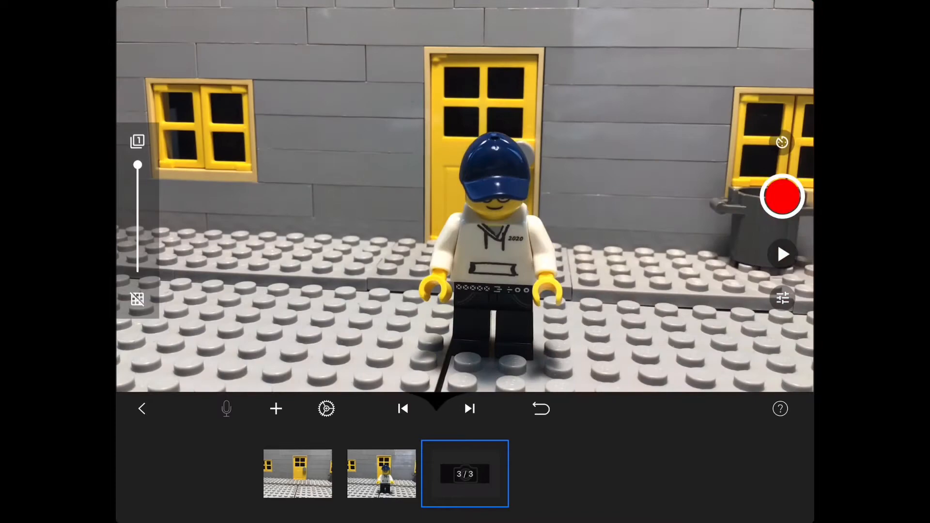
left_click(782, 197)
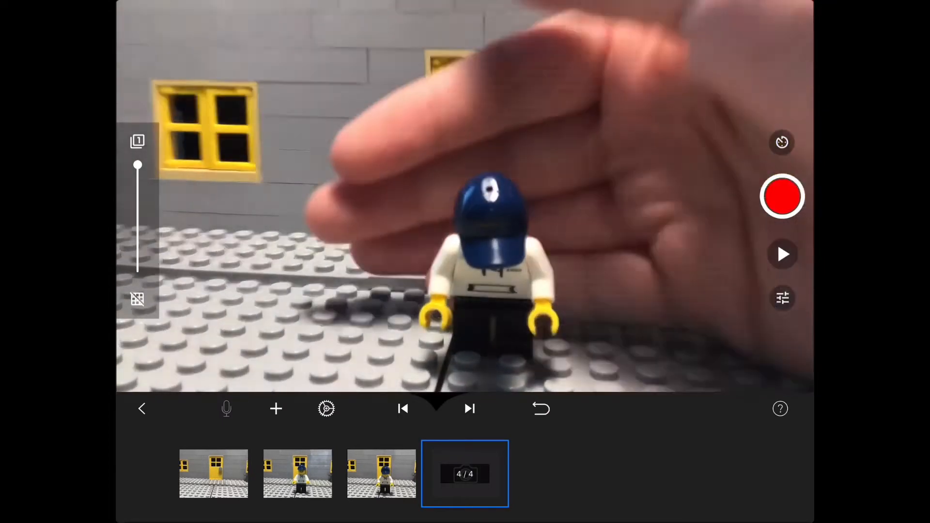
left_click(782, 197)
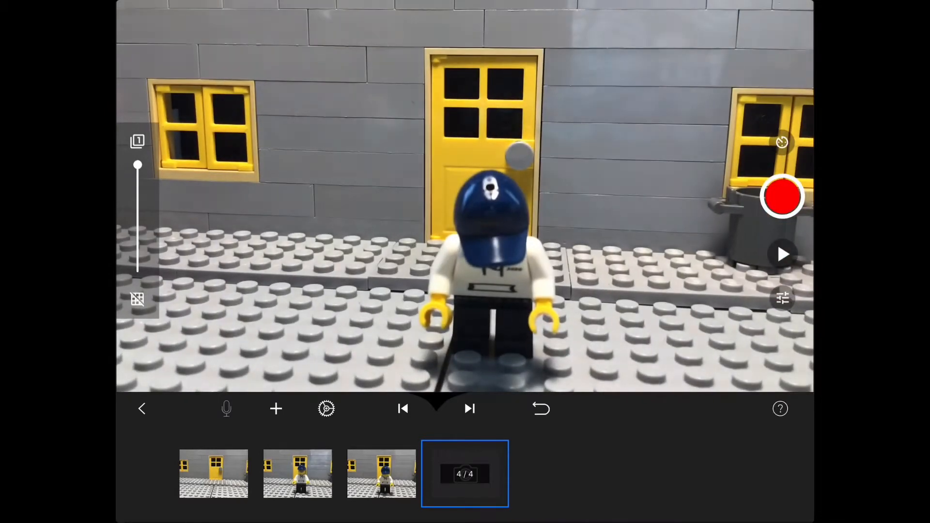
left_click(782, 197)
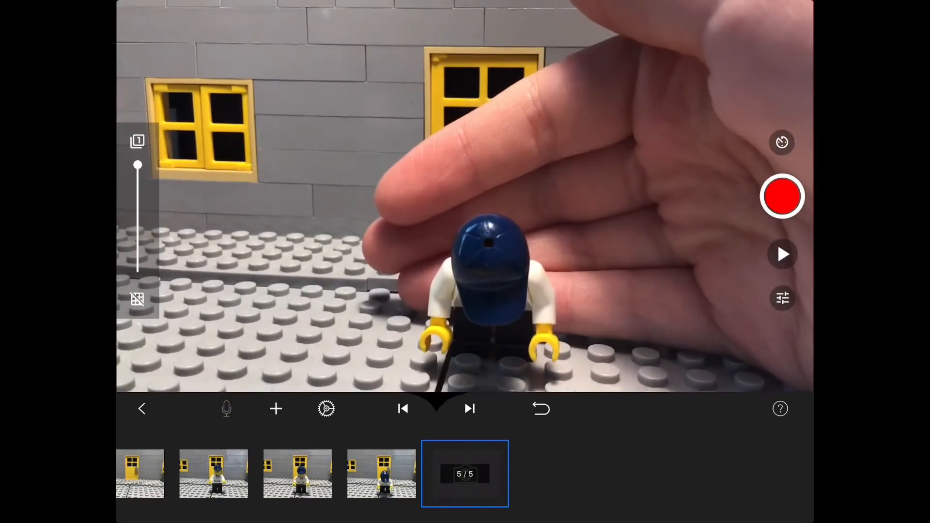
left_click(782, 197)
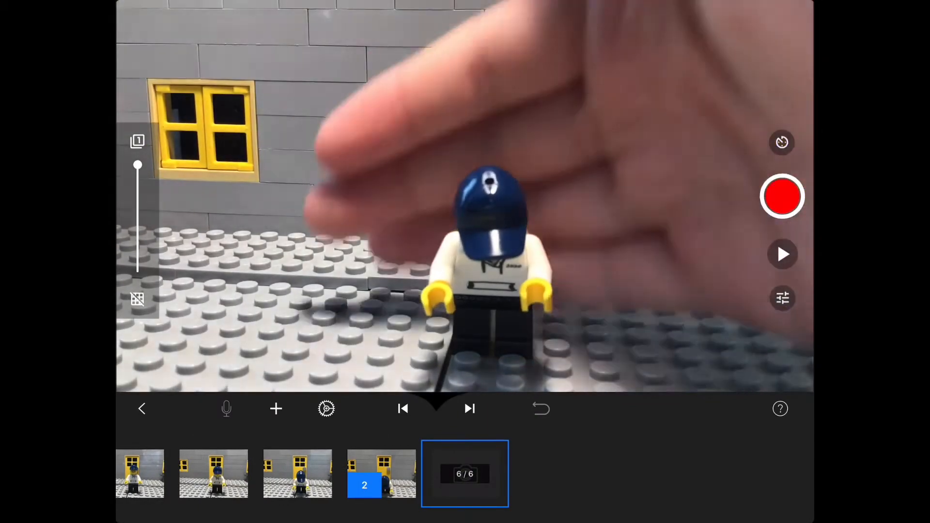
left_click(782, 197)
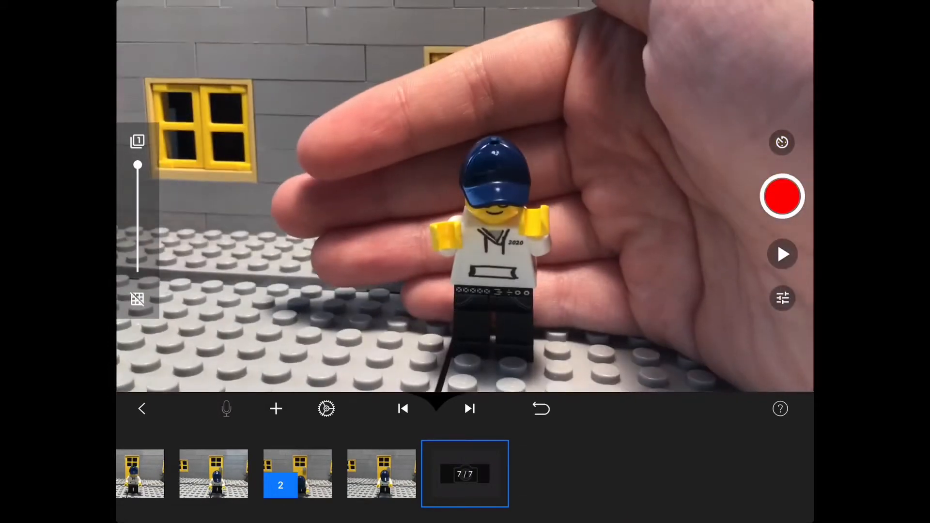
left_click(782, 197)
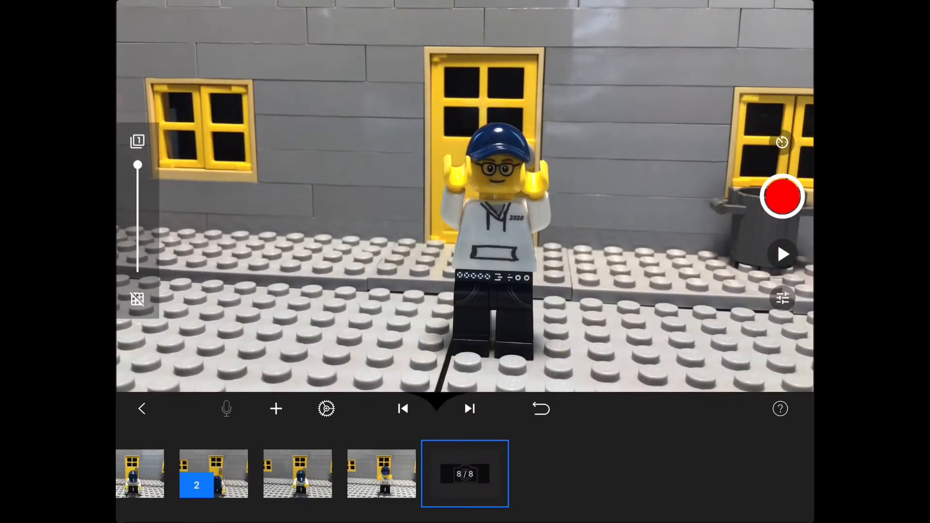
Step: Play and pause the preview, then capture frame 9 with the minifigure's arms up
left_click(782, 255)
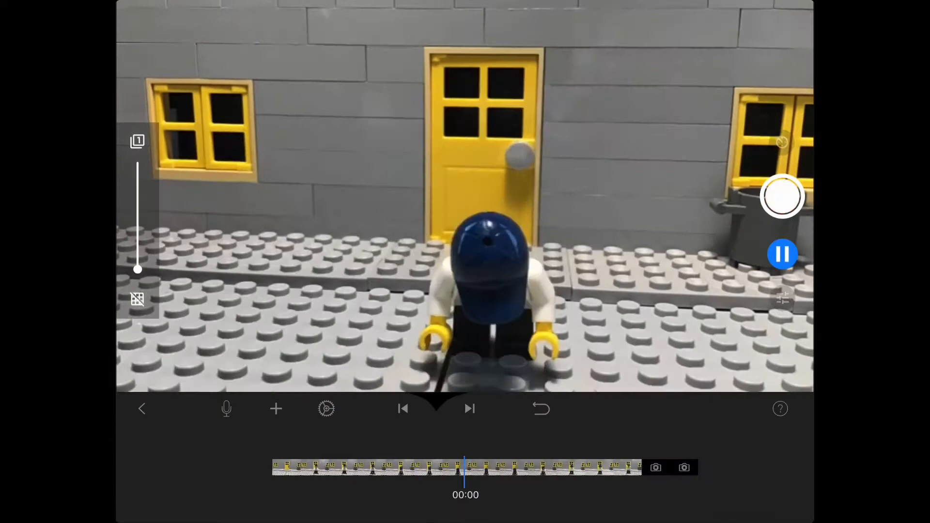
left_click(782, 255)
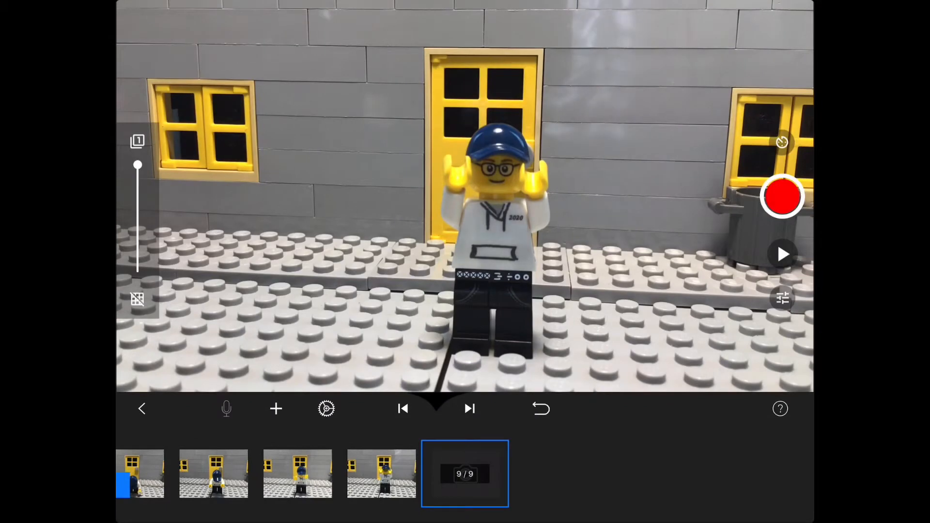
left_click(782, 255)
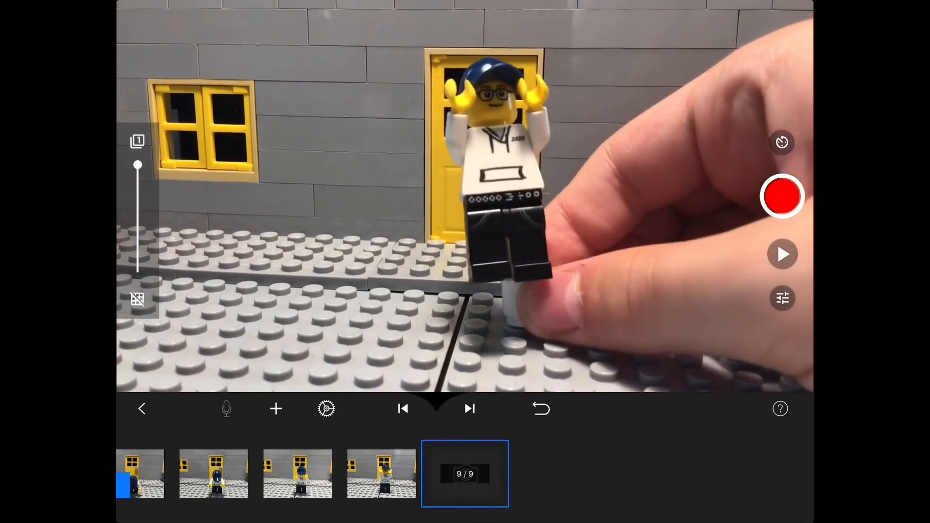
Step: Capture frames 10–13 of the minifigure lifting off, peaking, descending and landing, then preview the jump
left_click(782, 197)
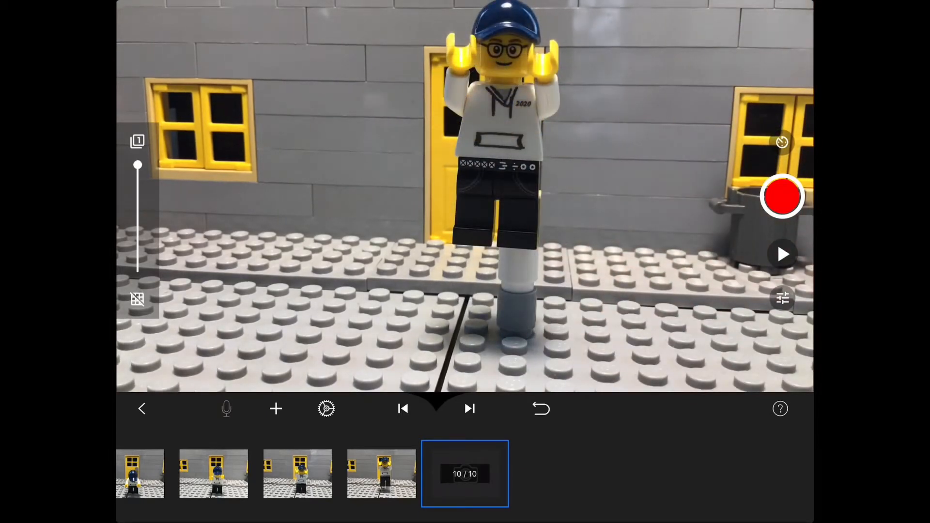
left_click(782, 197)
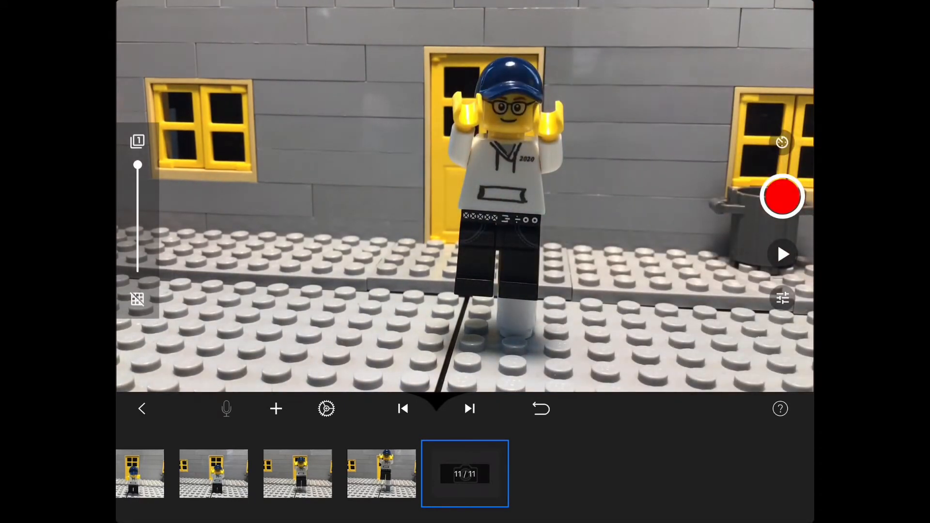
left_click(782, 196)
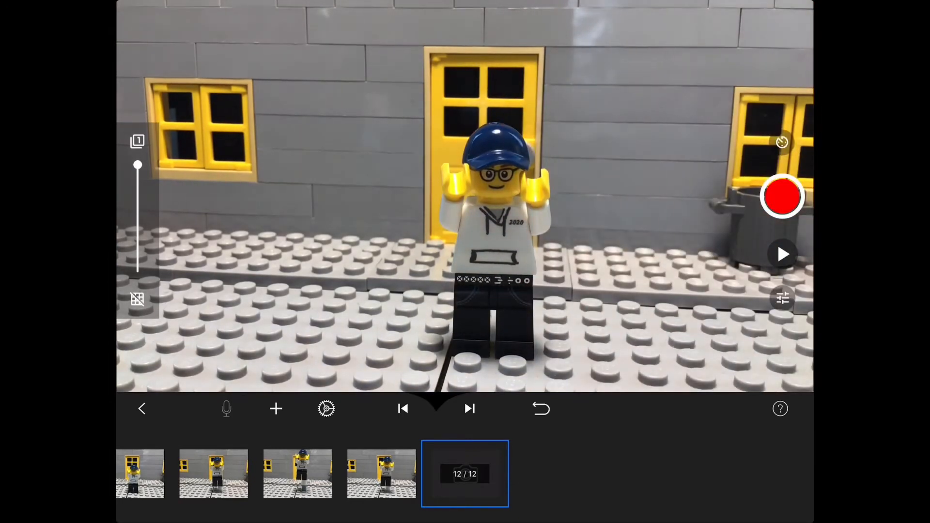
left_click(781, 197)
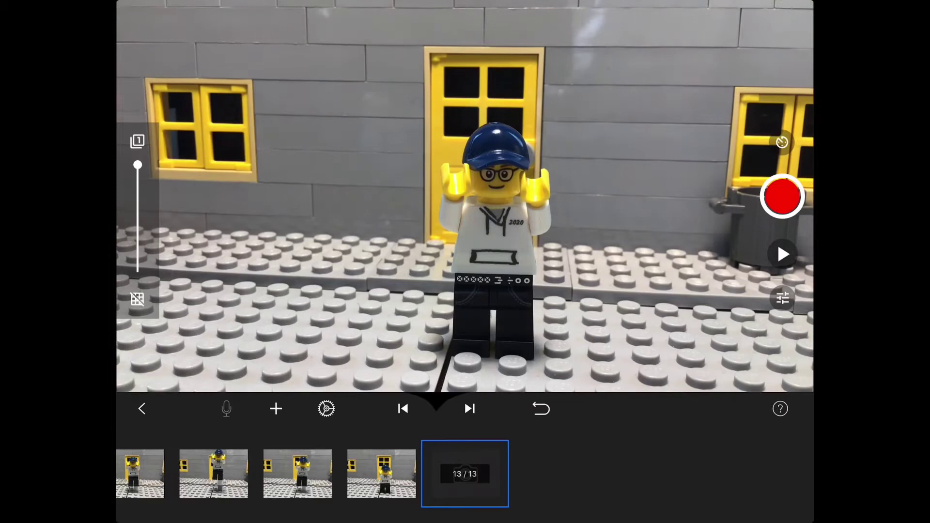
left_click(782, 255)
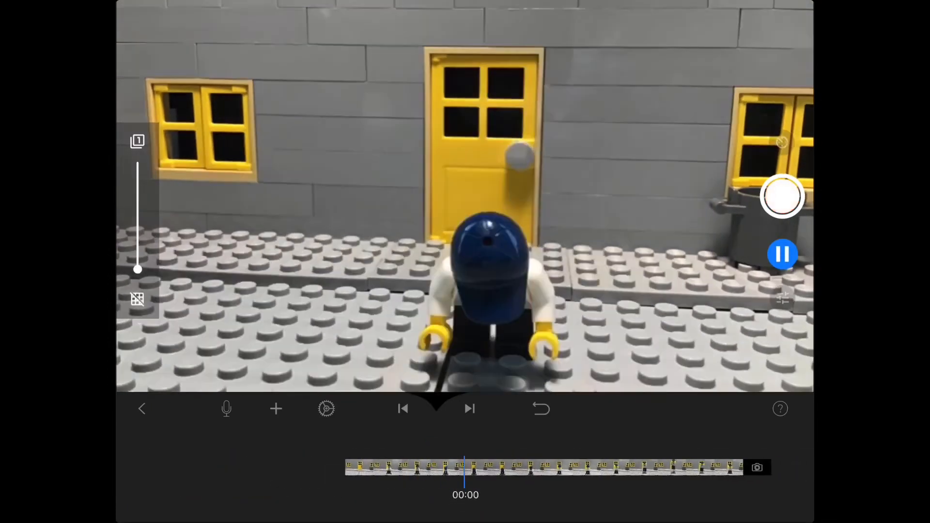
Step: Pause playback and capture the landing poses: arms lowering and looking down
left_click(782, 253)
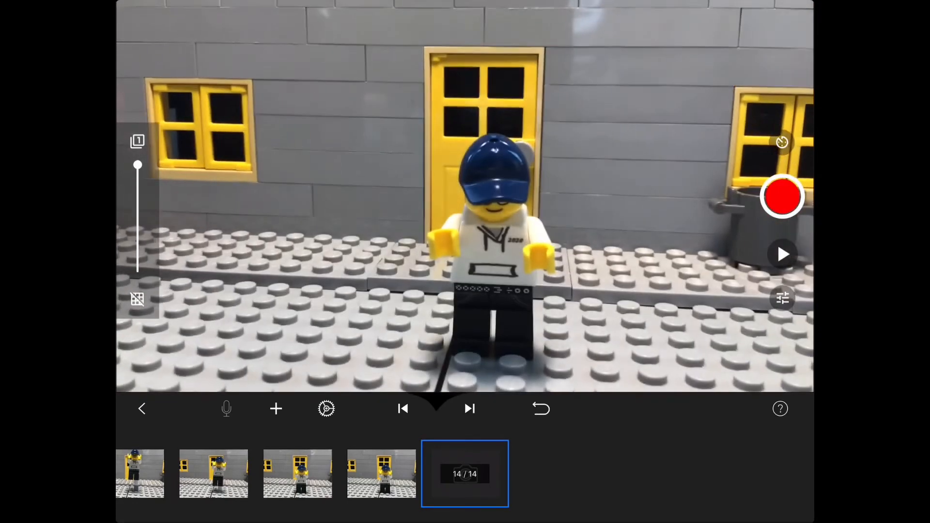
left_click(782, 197)
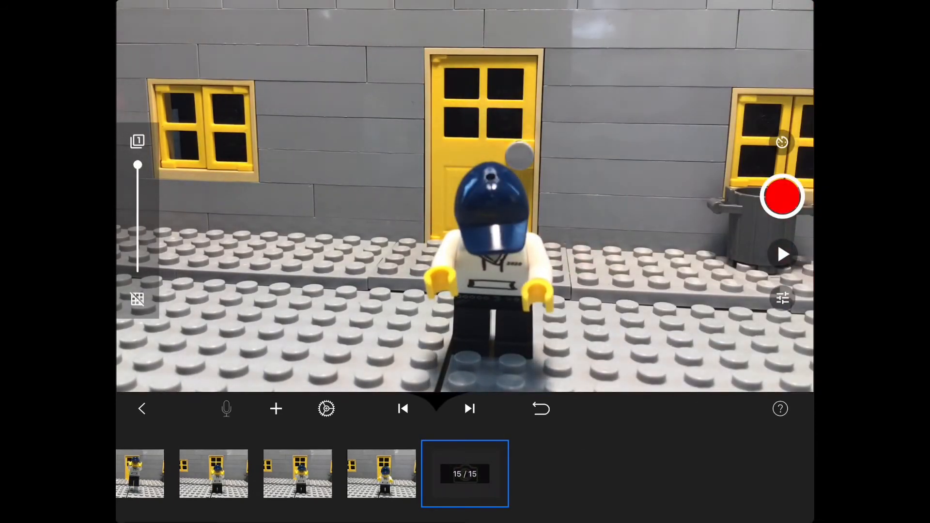
left_click(782, 196)
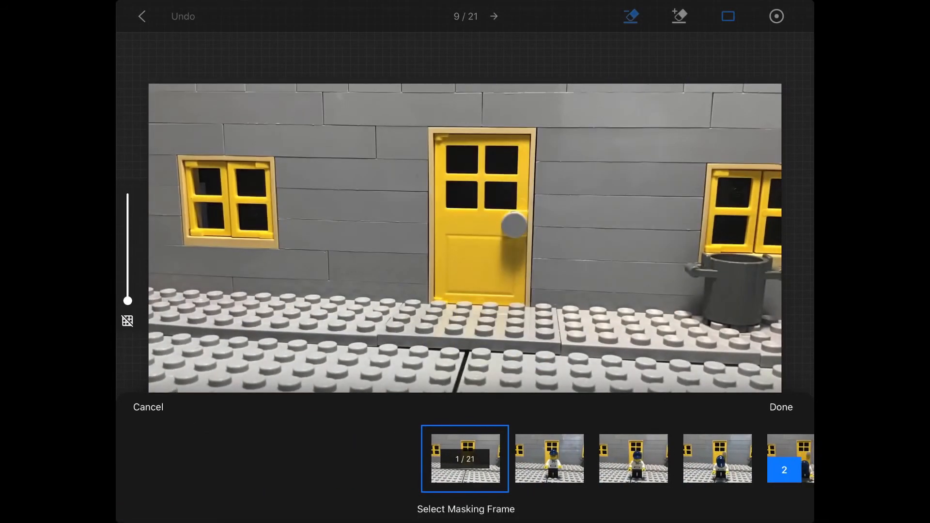
Step: Mask frame 9 against the empty wall frame, erase the support rig, and play the finished clip
left_click(781, 407)
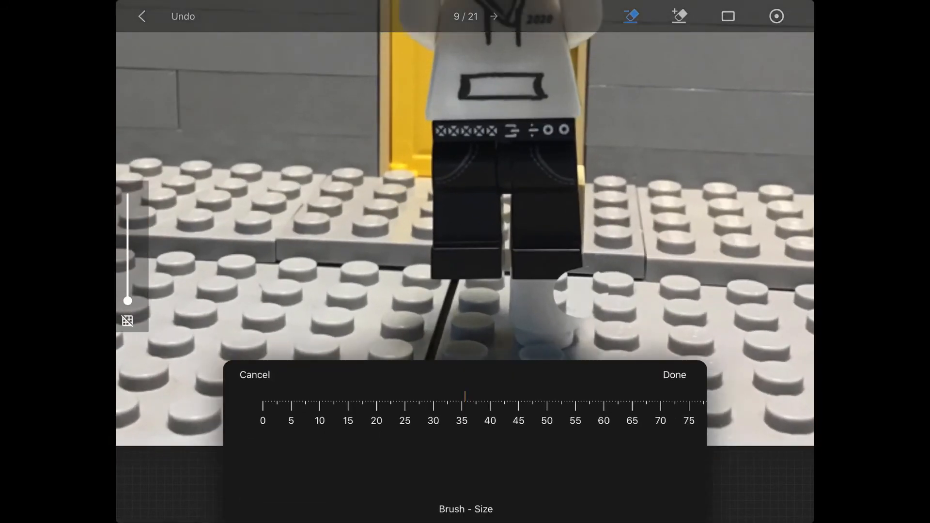
left_click(674, 374)
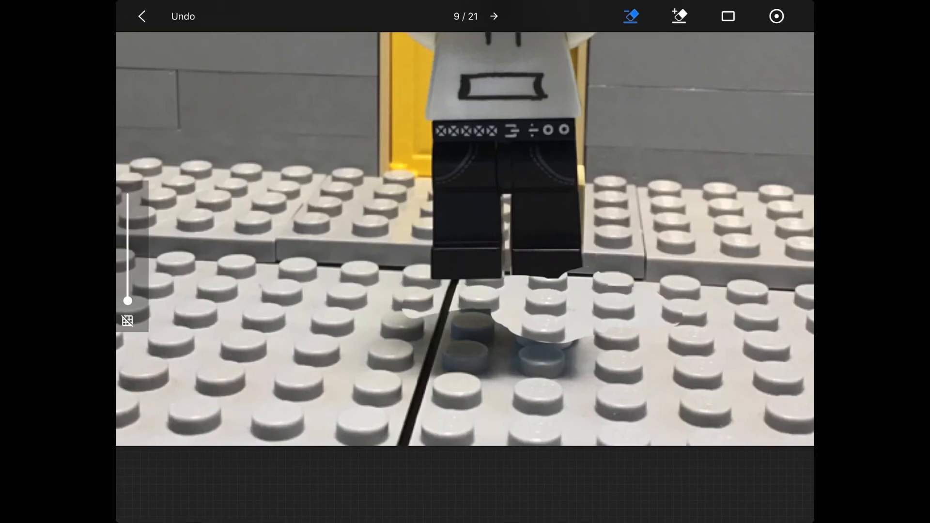
left_click(679, 17)
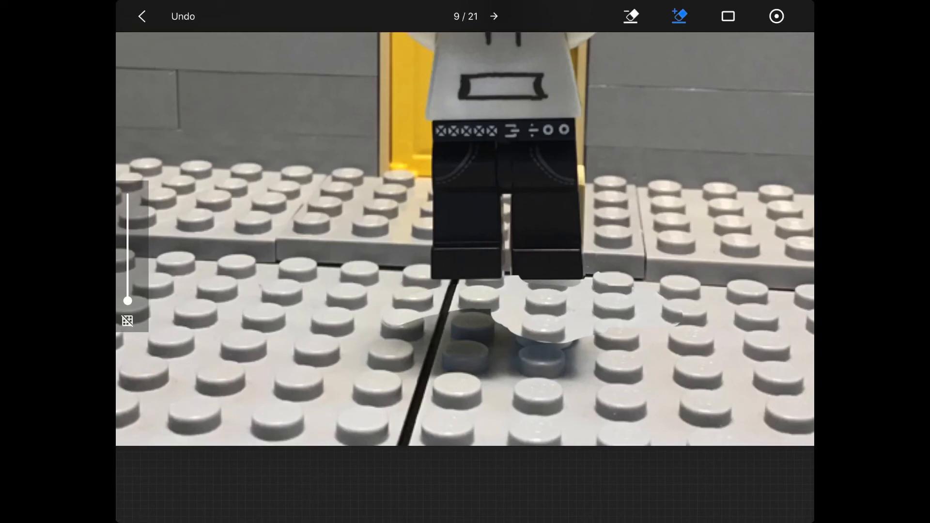
left_click(631, 16)
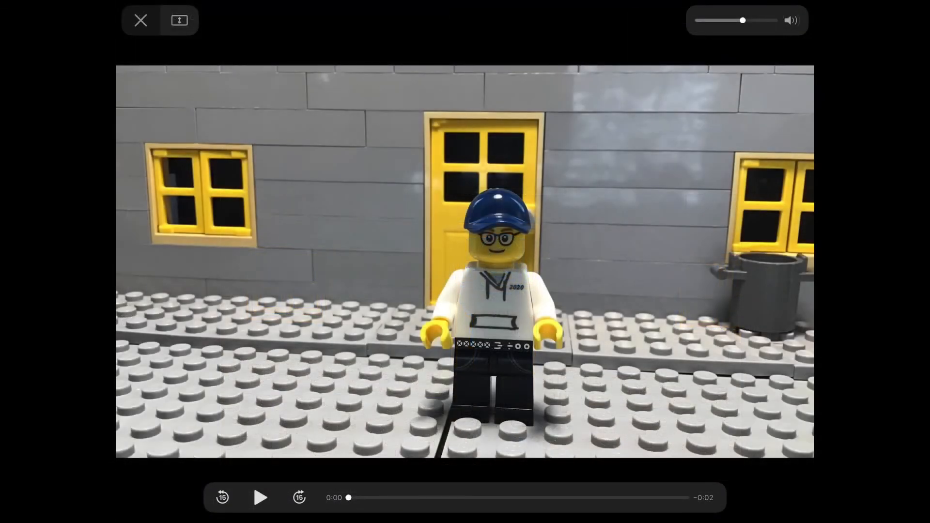
left_click(260, 497)
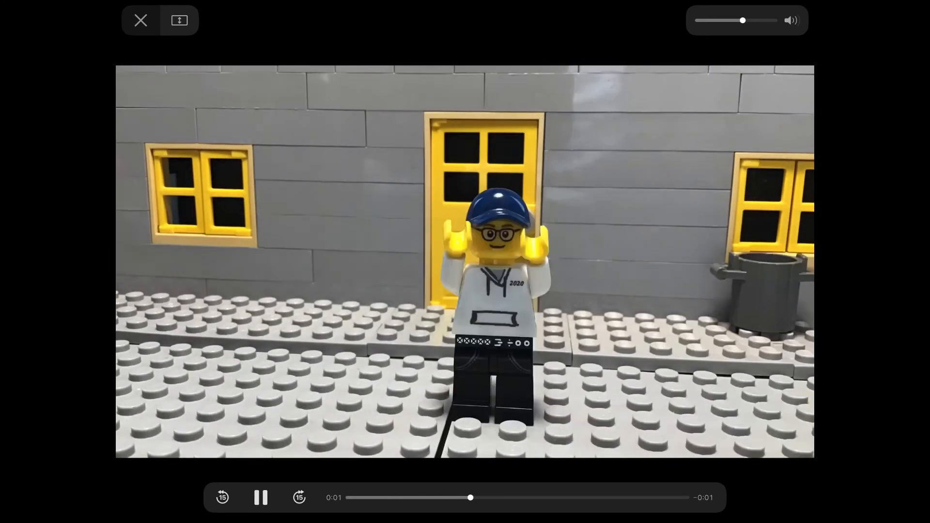